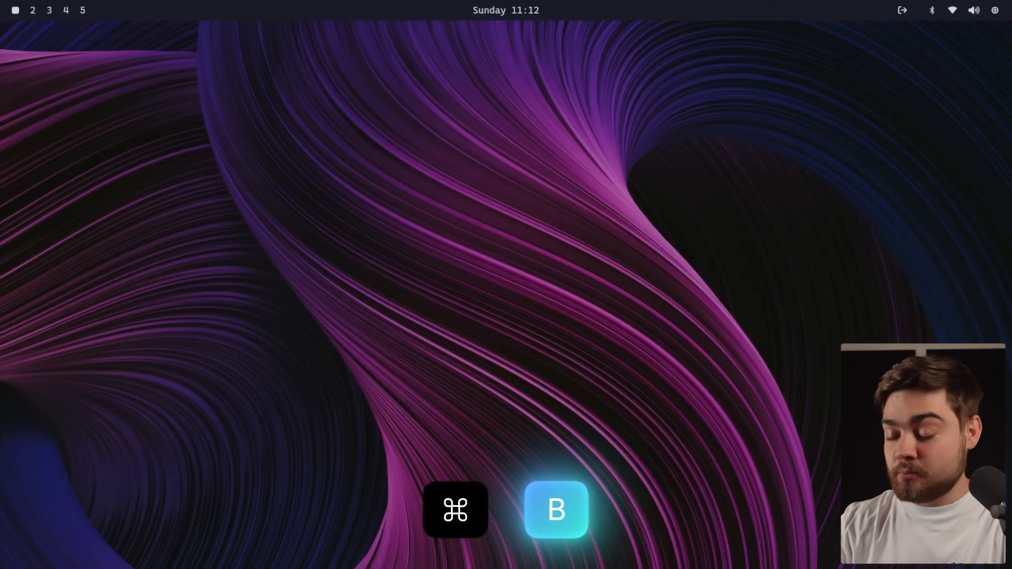
- Open the browser with Super+B and scroll through the Omarchy hotkey reference table
{"action": "key", "text": "cmd+b"}
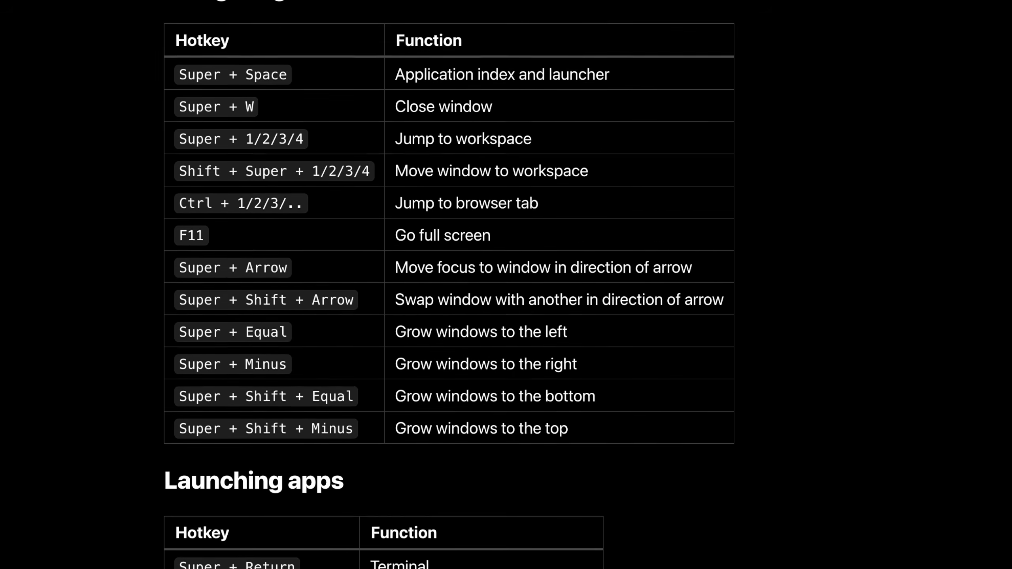
{"action": "scroll", "scroll_direction": "down", "scroll_amount": 3}
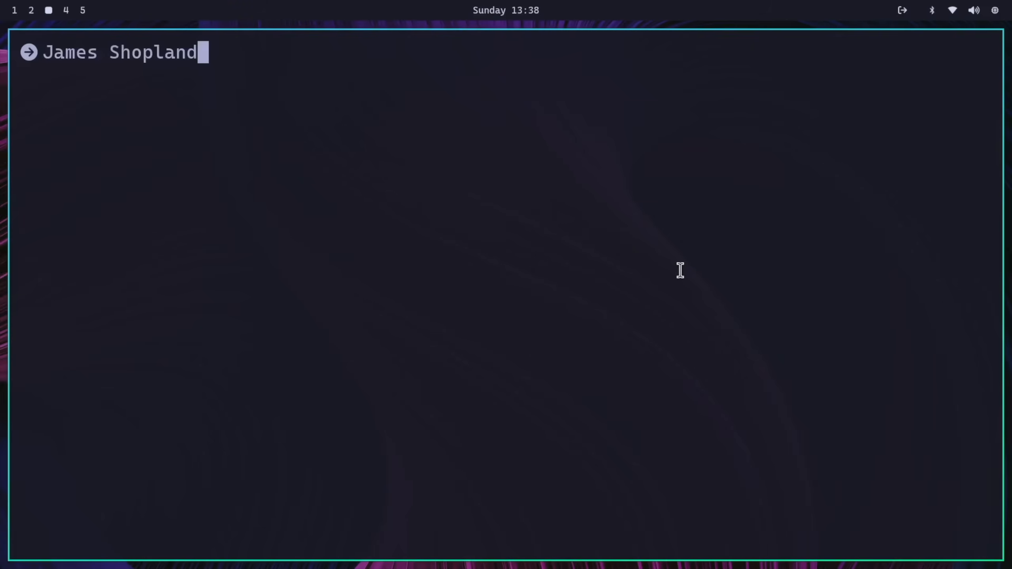
{"action": "type", "text": "James Shopland"}
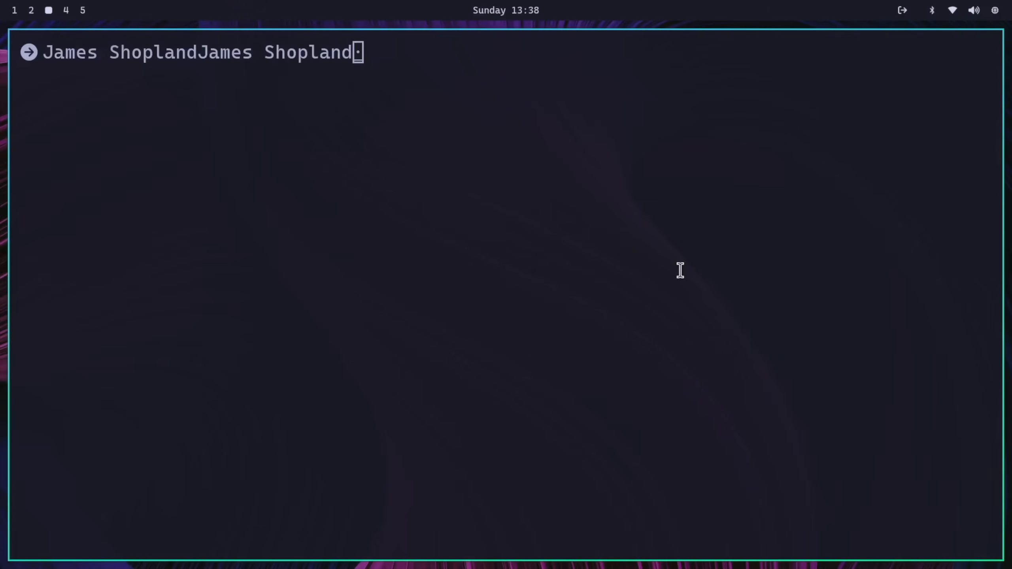
{"action": "type", "text": "James Shopland"}
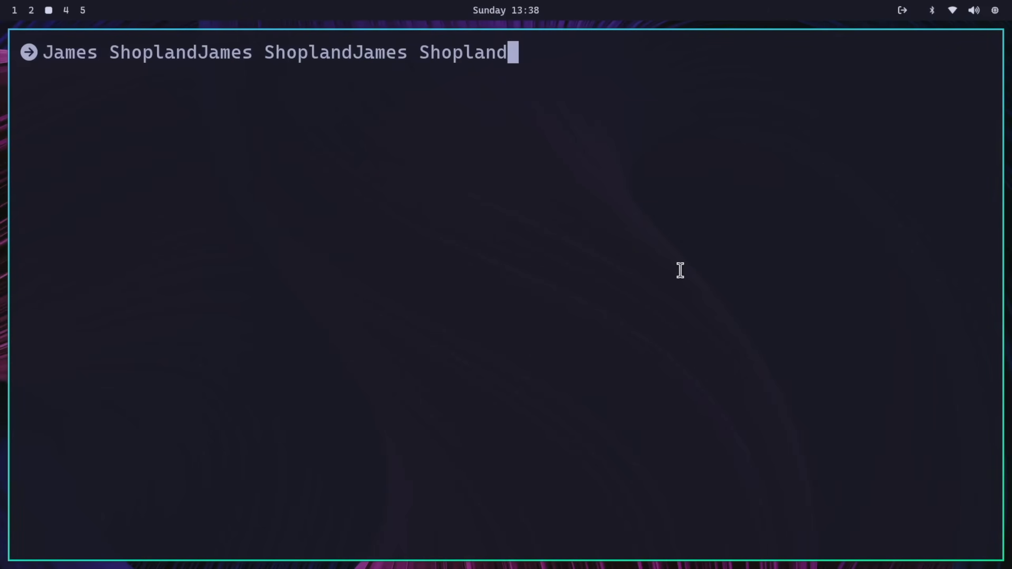